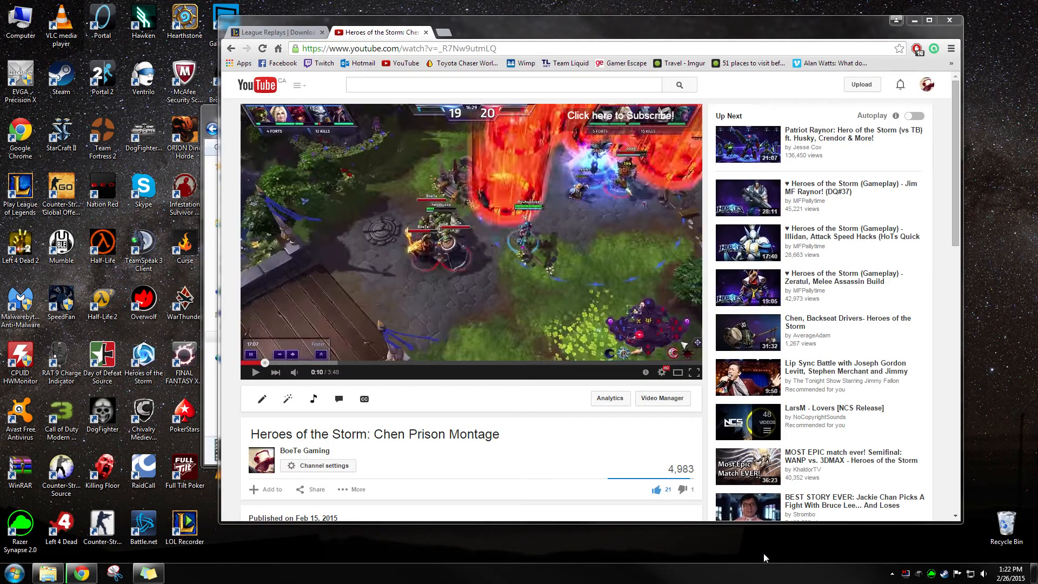
mouse_move(491, 279)
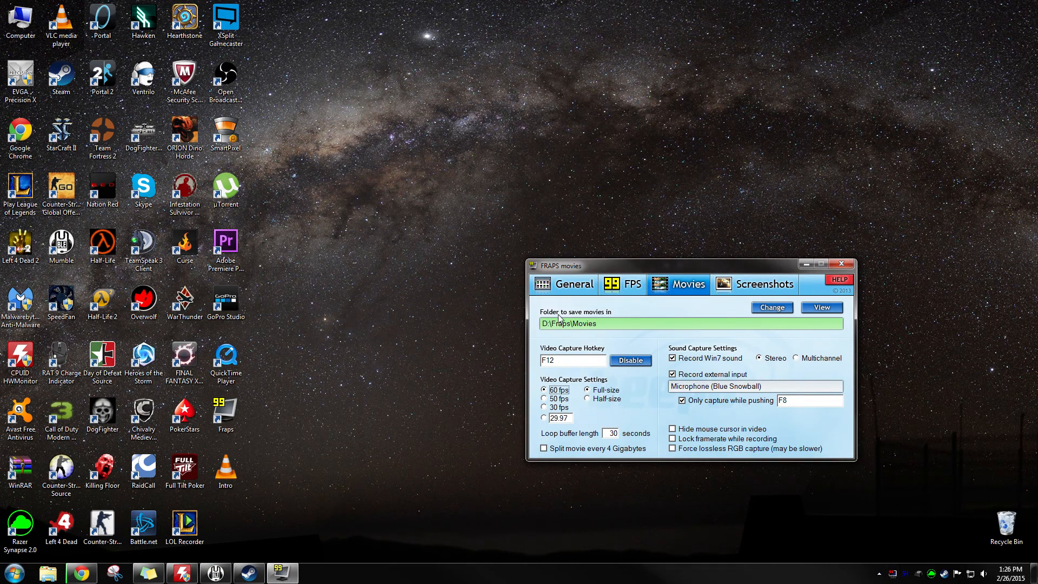
- Switch Fraps to the General tab and enable 'Monitor Aero desktop (DWM)'
left_click(573, 284)
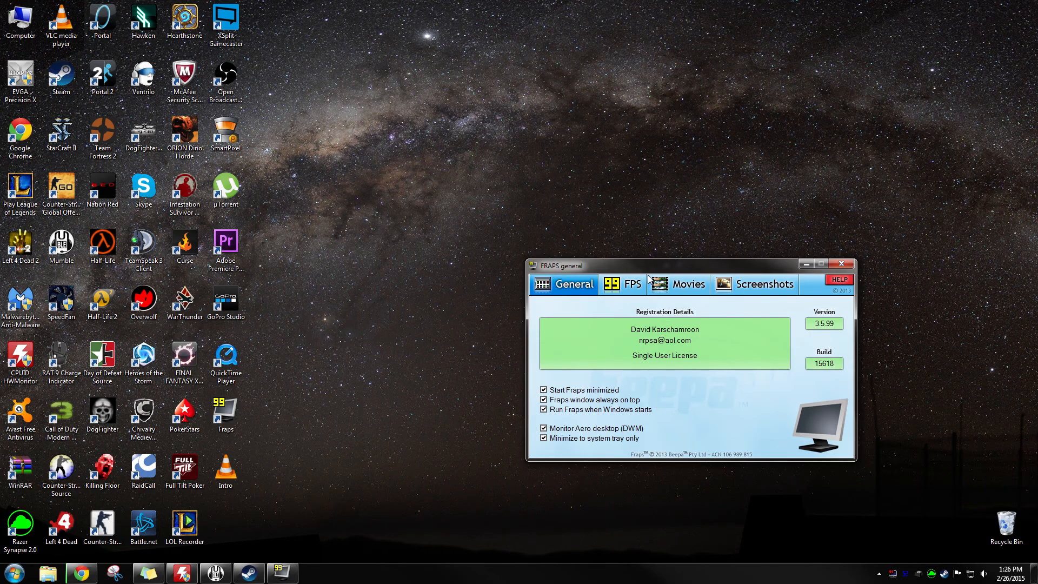
left_click(687, 284)
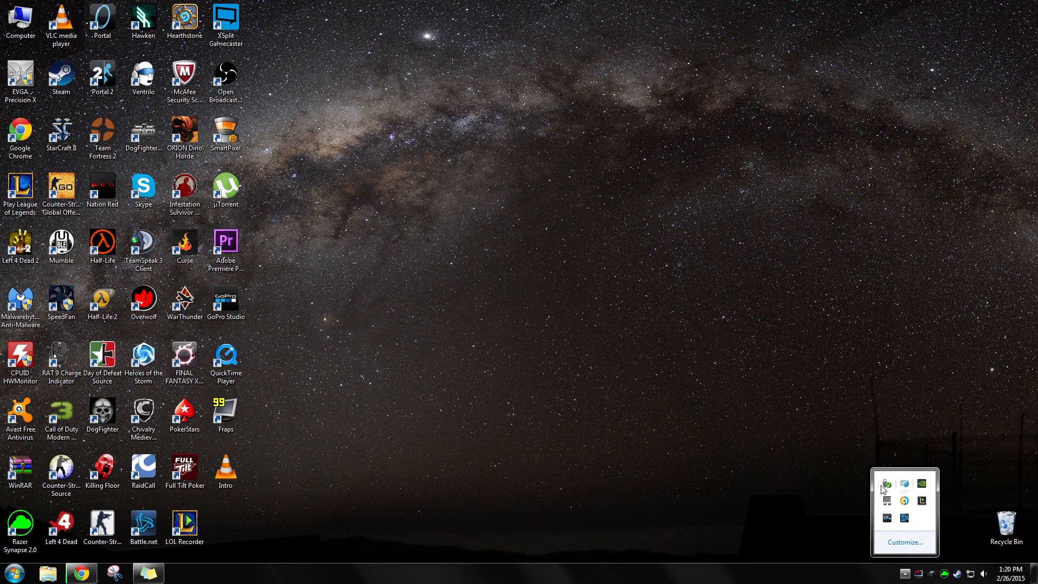
- Restore Chrome showing the League Replays download page with LOLReplay-0.8.9.28.exe downloading
left_click(886, 483)
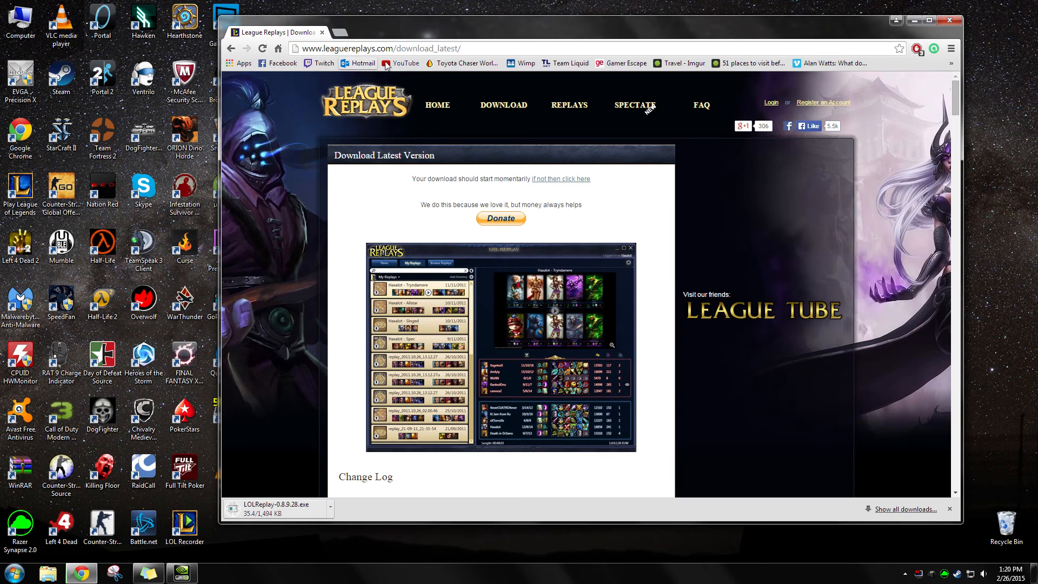
- Open the Heroes of the Storm: Chen Prison Montage video from the BoeTe Gaming channel, fullscreen
left_click(400, 63)
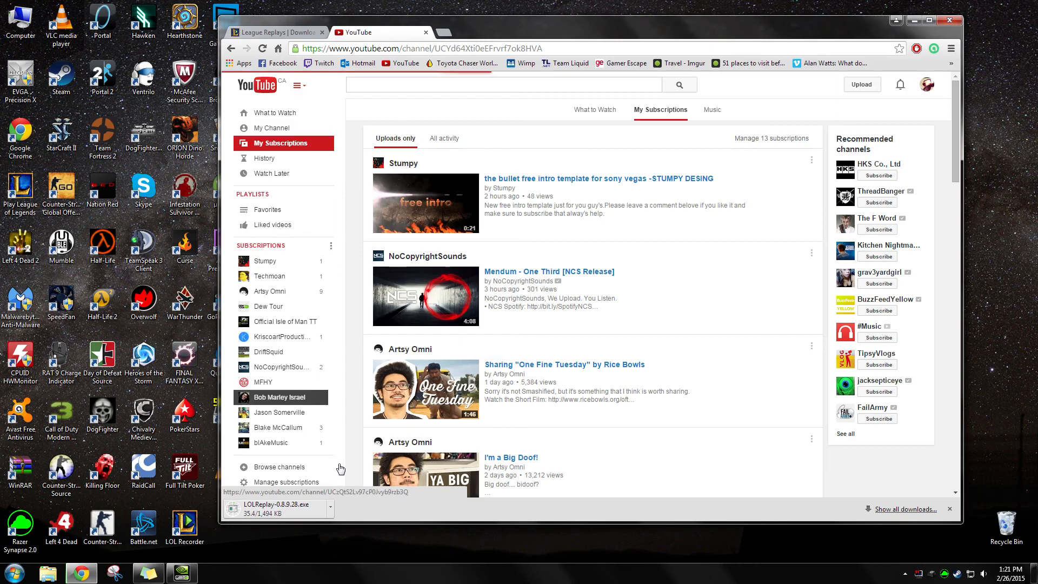
left_click(274, 128)
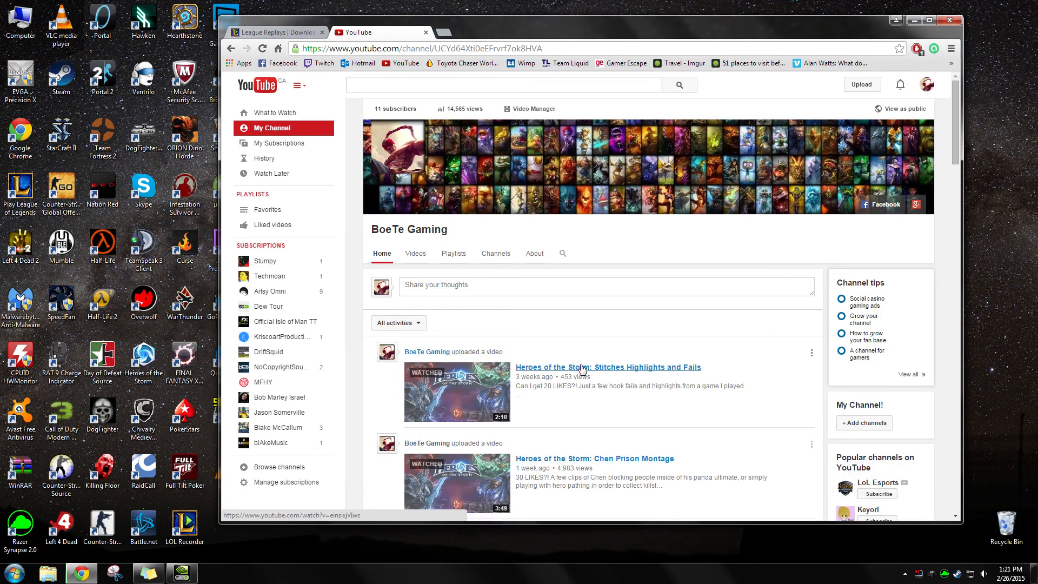
left_click(594, 458)
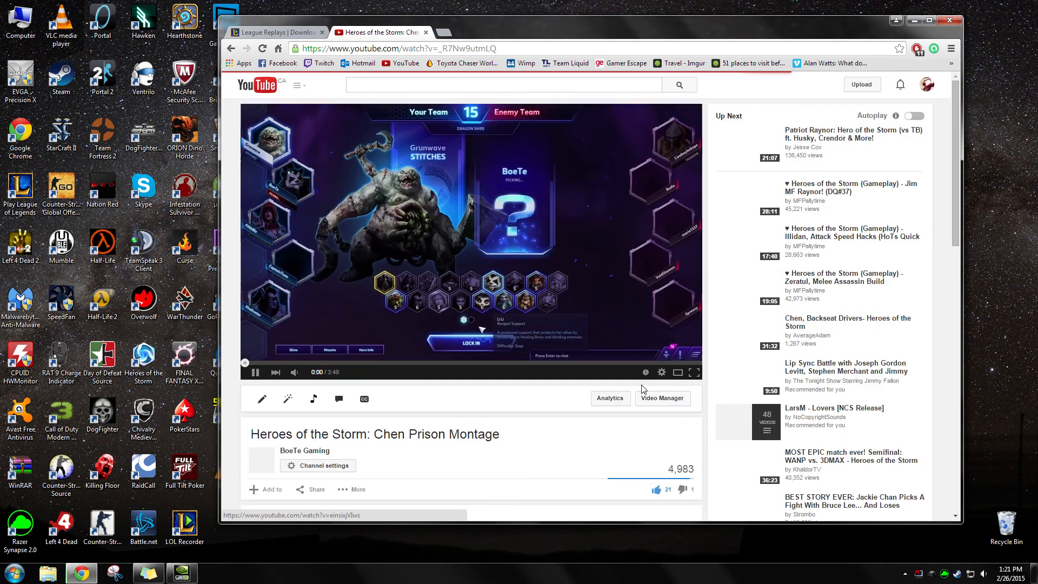
left_click(695, 372)
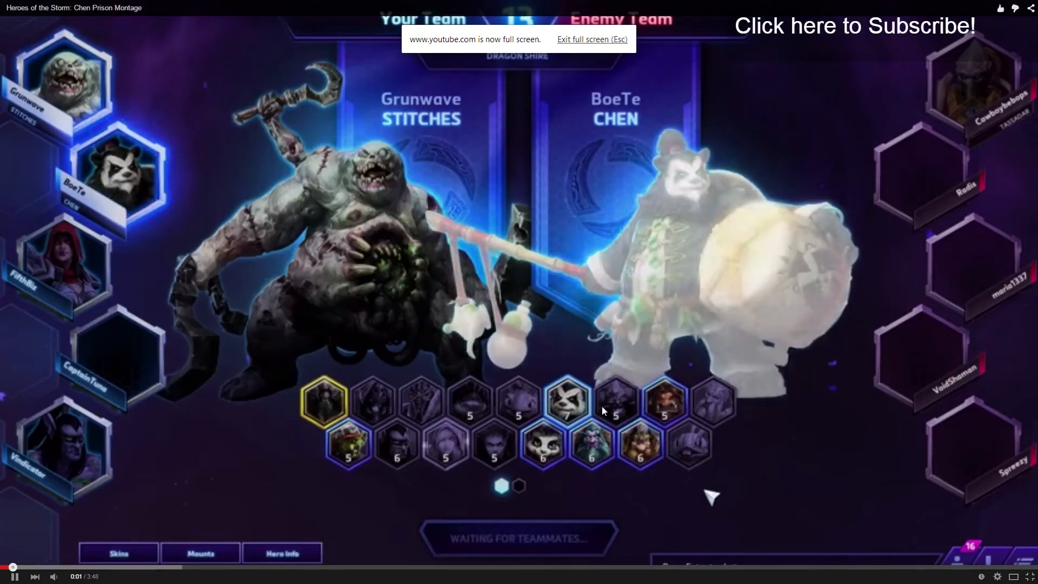